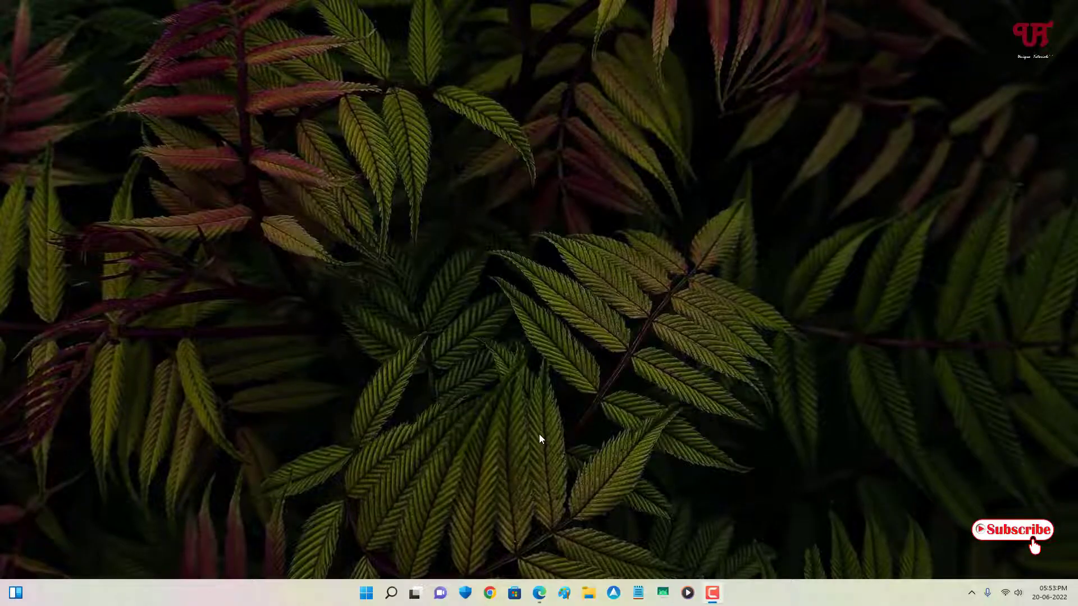
mouse_move(549, 419)
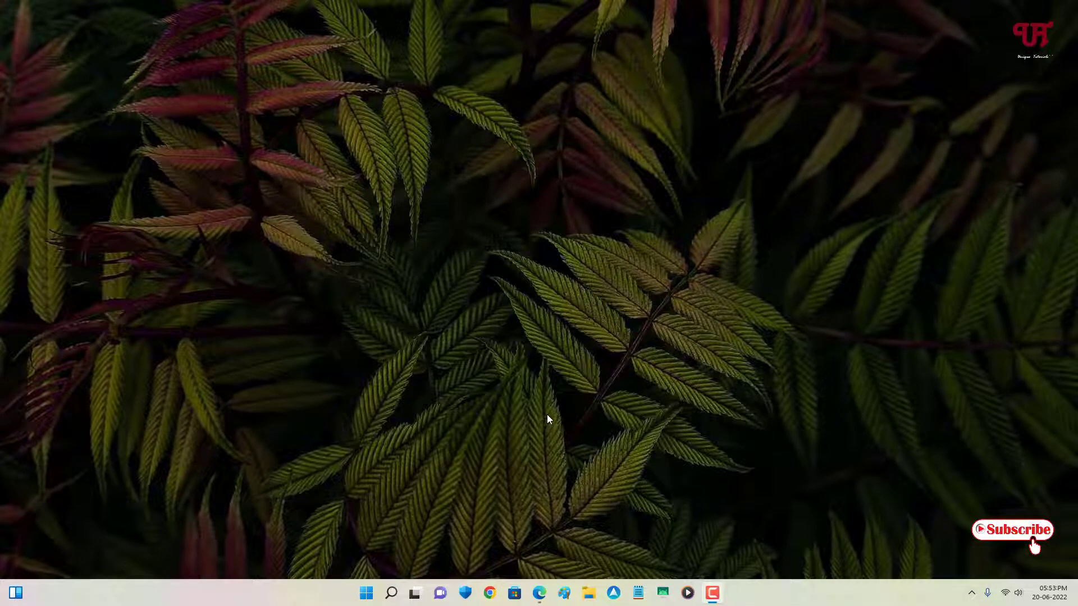
mouse_move(520, 354)
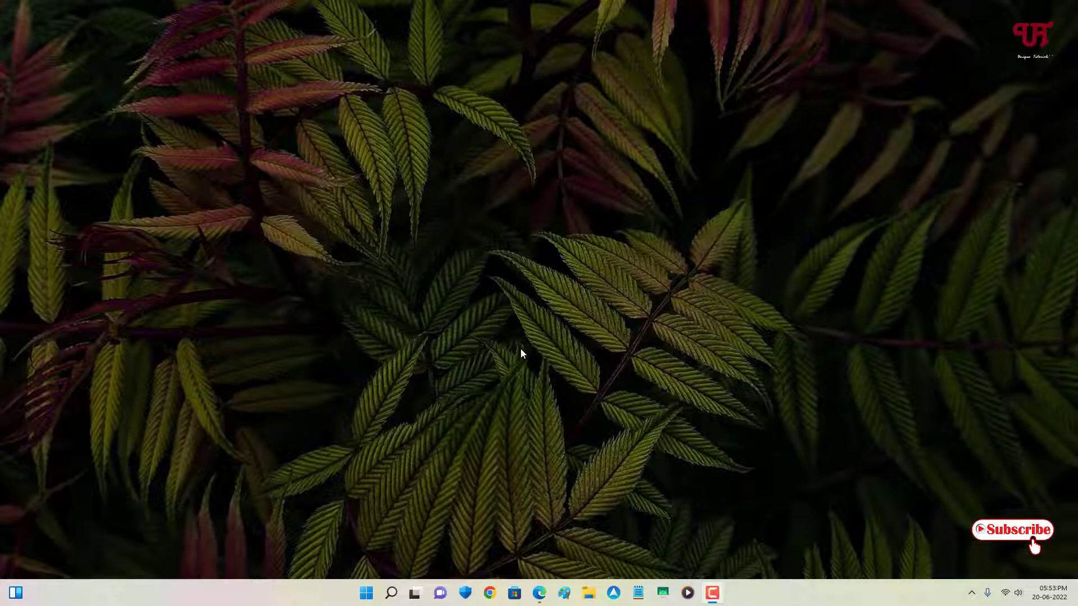
mouse_move(467, 404)
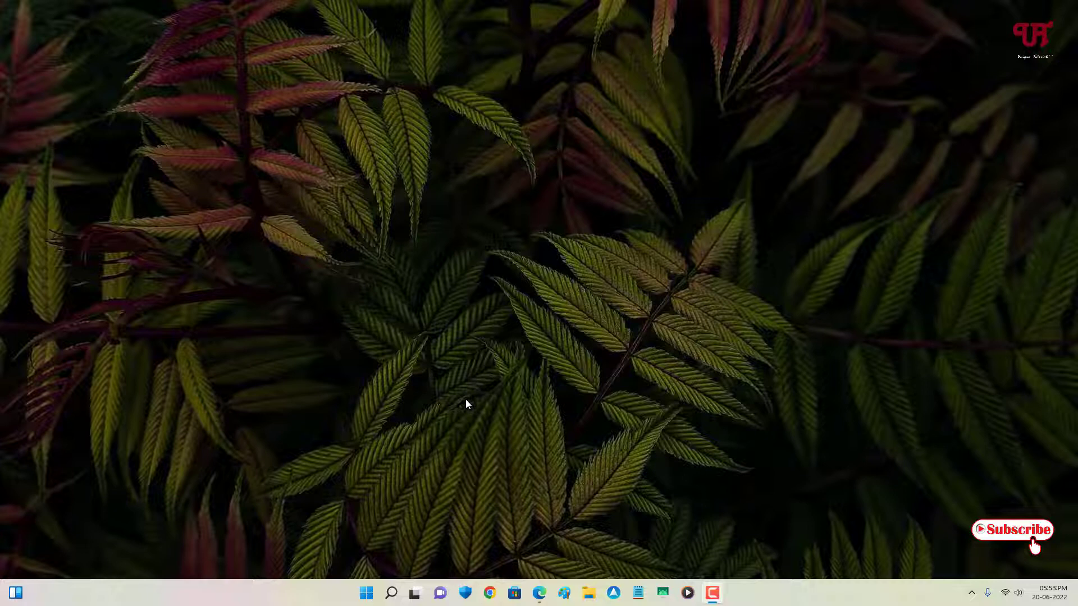
mouse_move(471, 410)
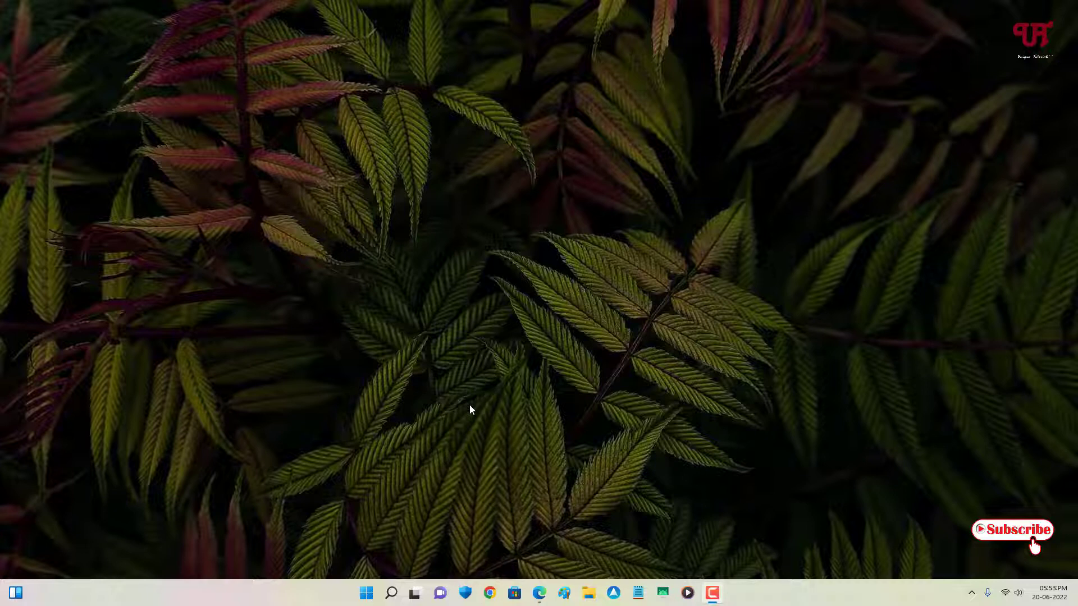
mouse_move(472, 412)
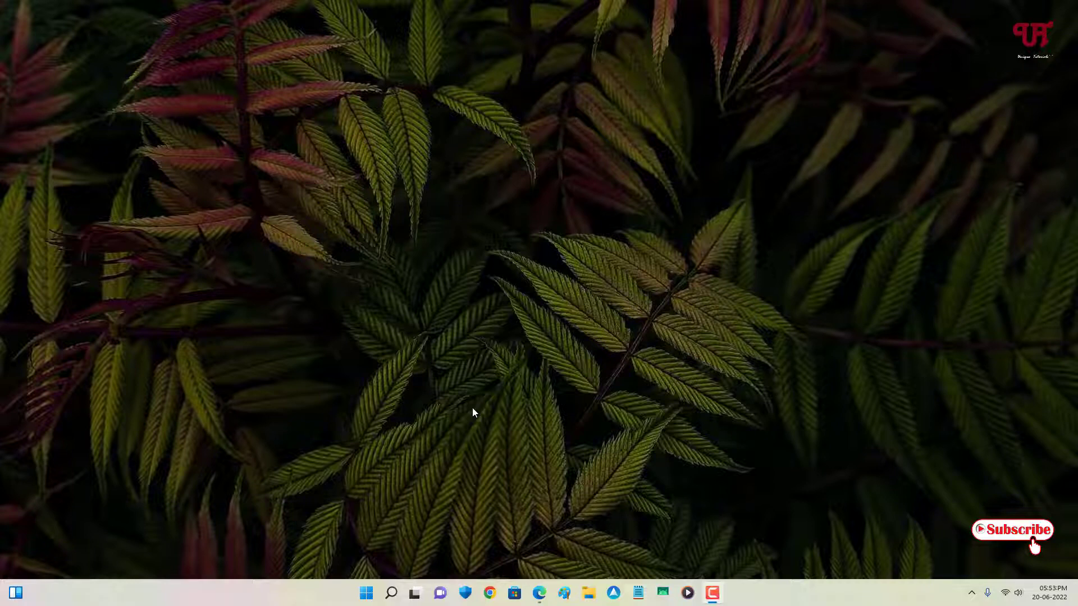
mouse_move(501, 426)
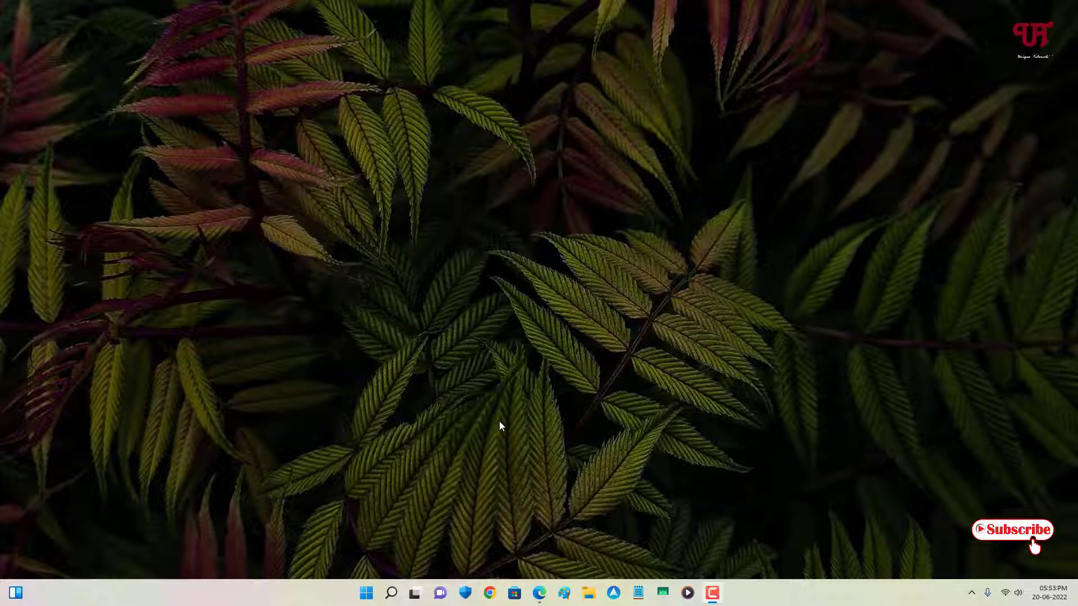
mouse_move(620, 352)
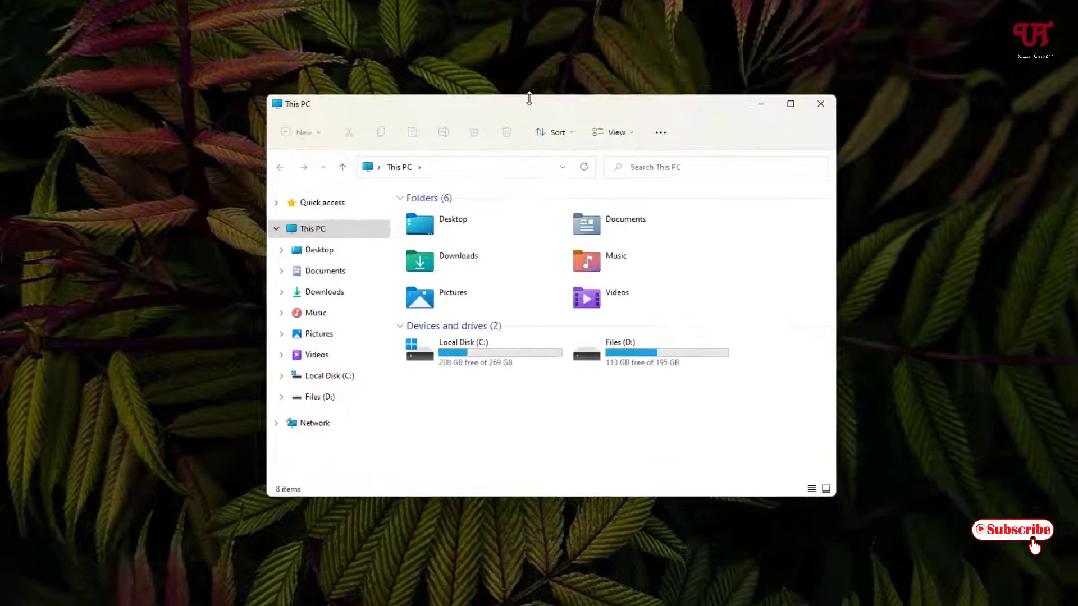
- Drag the This PC window to a new spot by its title bar, then close it
left_click_drag(528, 103, 350, 56)
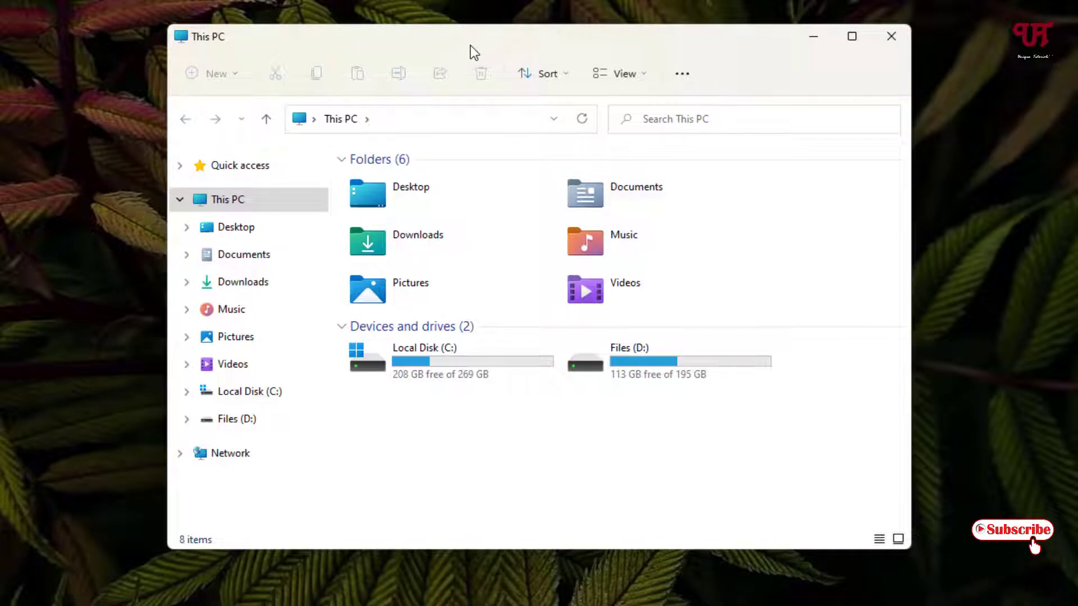
mouse_move(466, 45)
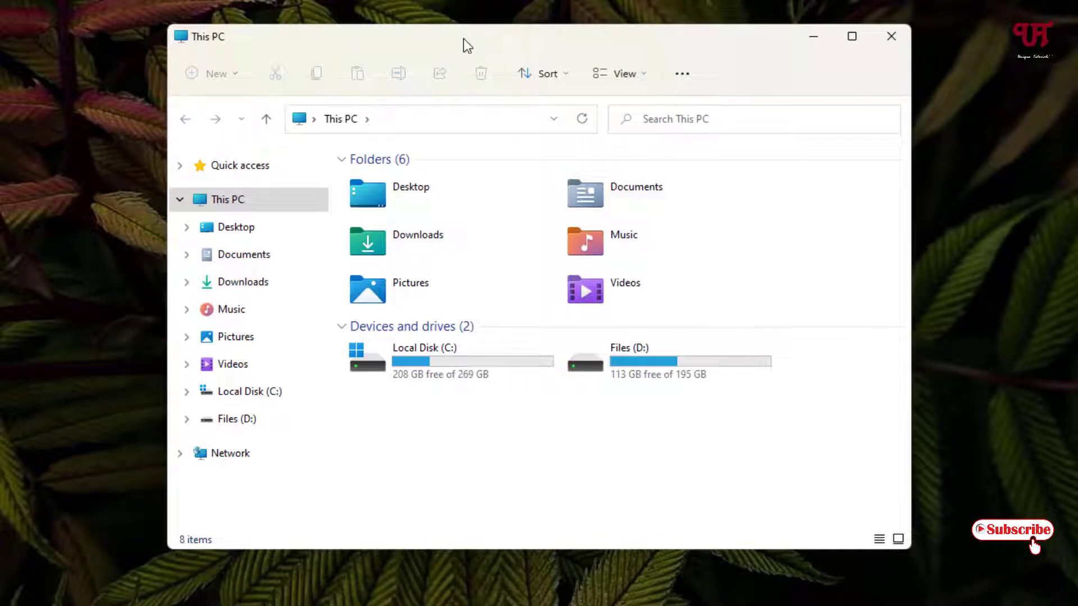
left_click_drag(466, 43, 453, 56)
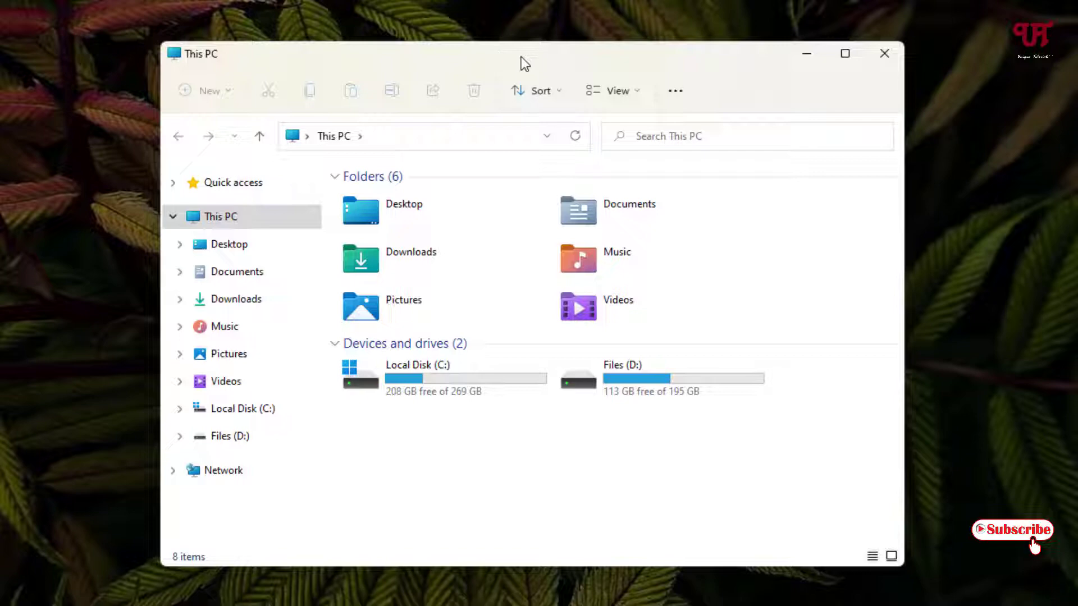
mouse_move(884, 54)
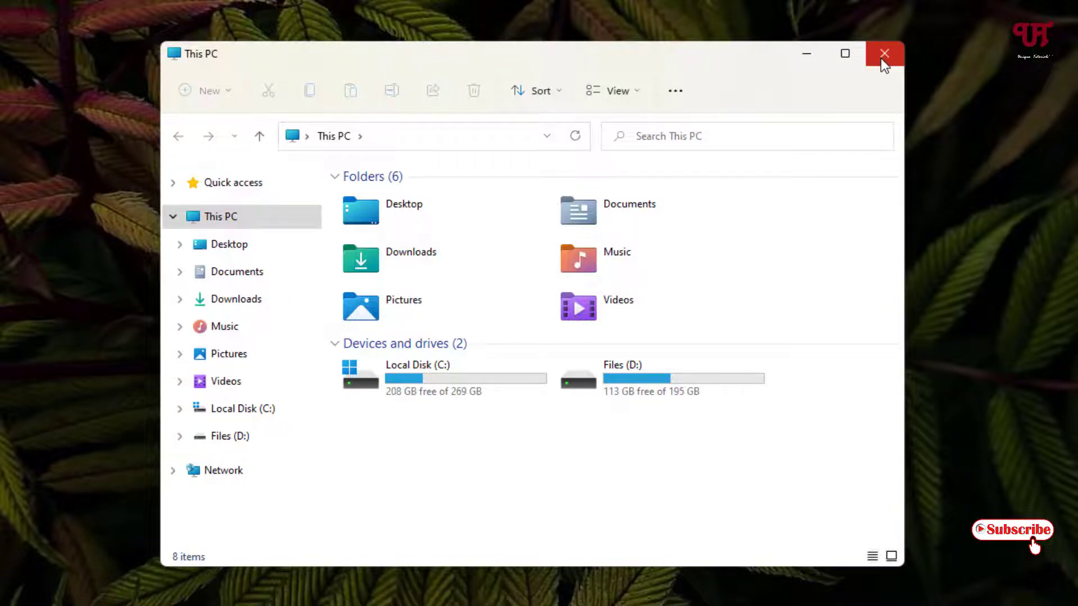
left_click(885, 54)
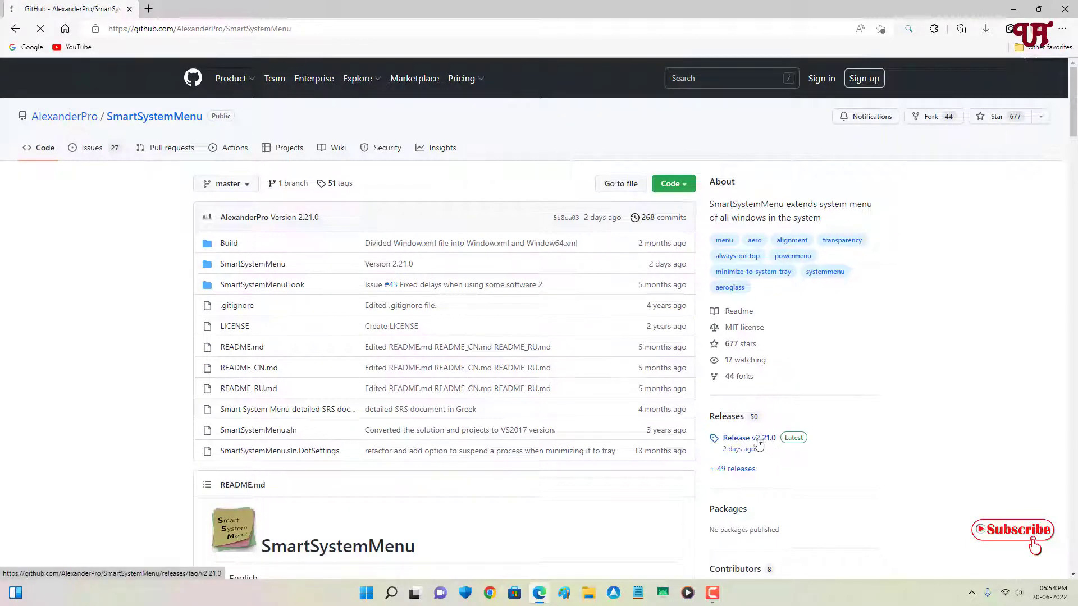
- Go to the v2.21.0 release and download SmartSystemMenu_v2.21.0.zip from its Assets
left_click(749, 438)
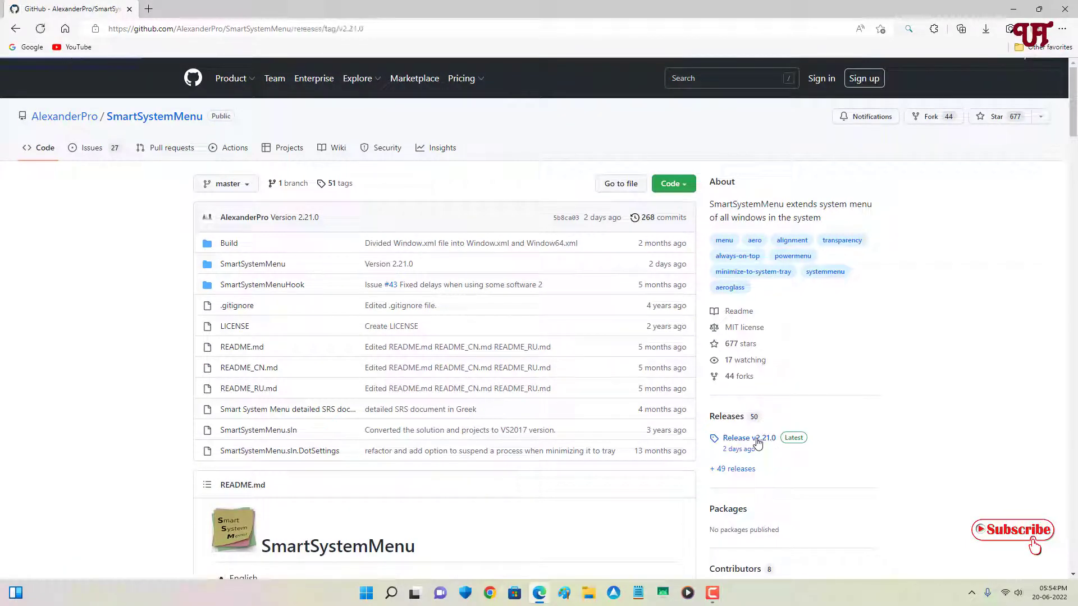
left_click(747, 438)
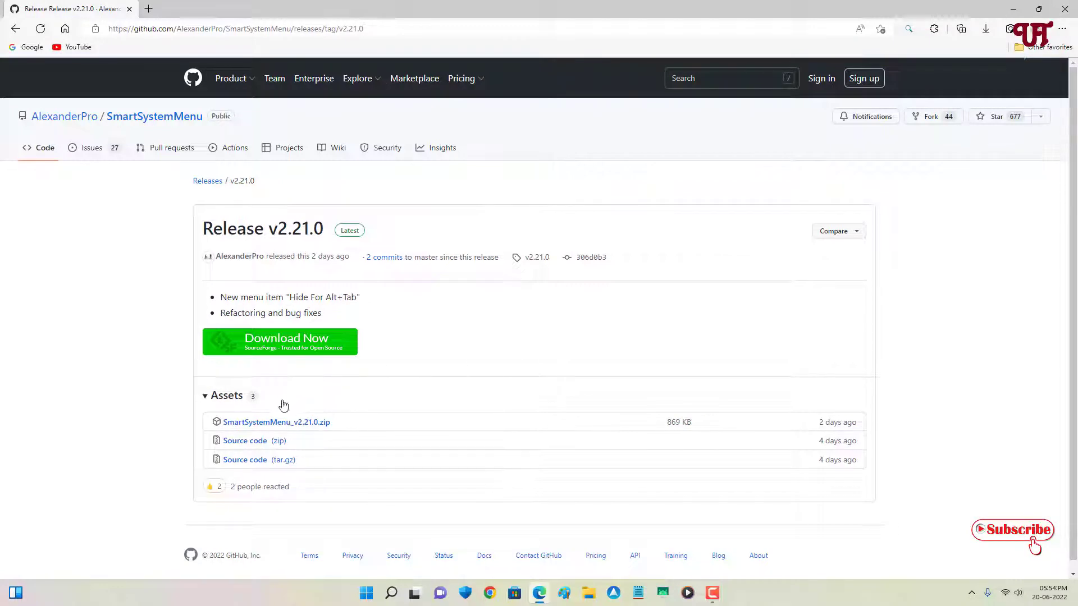
mouse_move(276, 422)
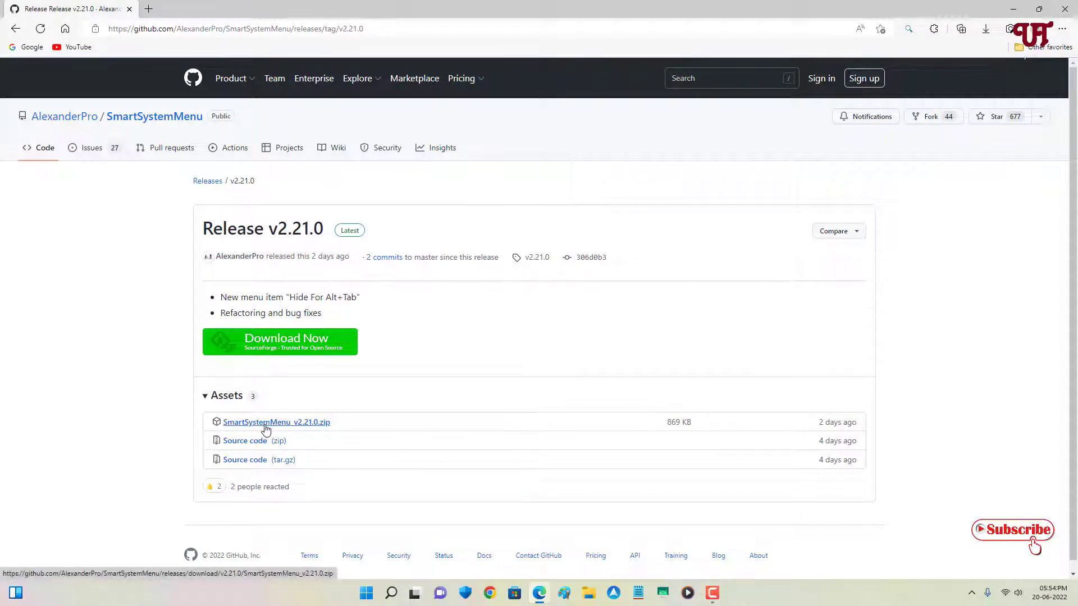
mouse_move(320, 431)
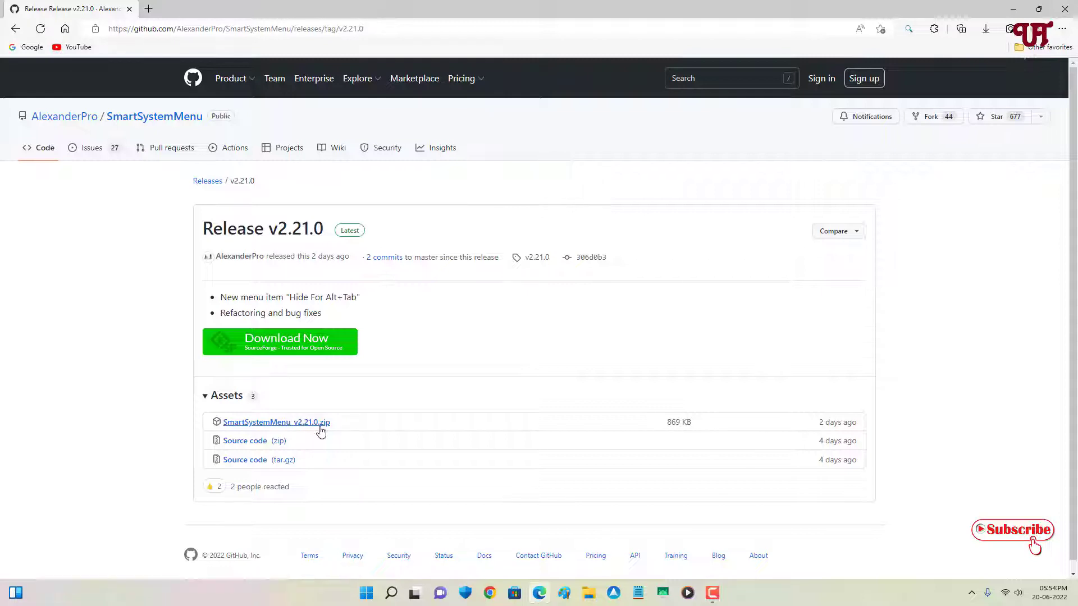
left_click(276, 422)
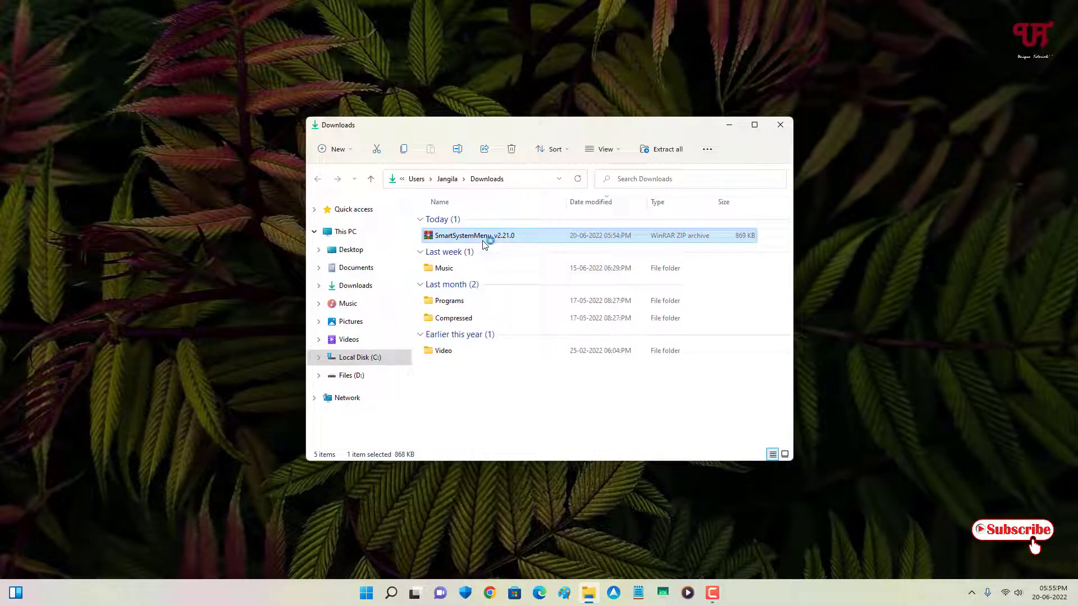
- Extract the downloaded SmartSystemMenu_v2.21.0 zip with WinRAR into a matching folder in Downloads
double_click(473, 234)
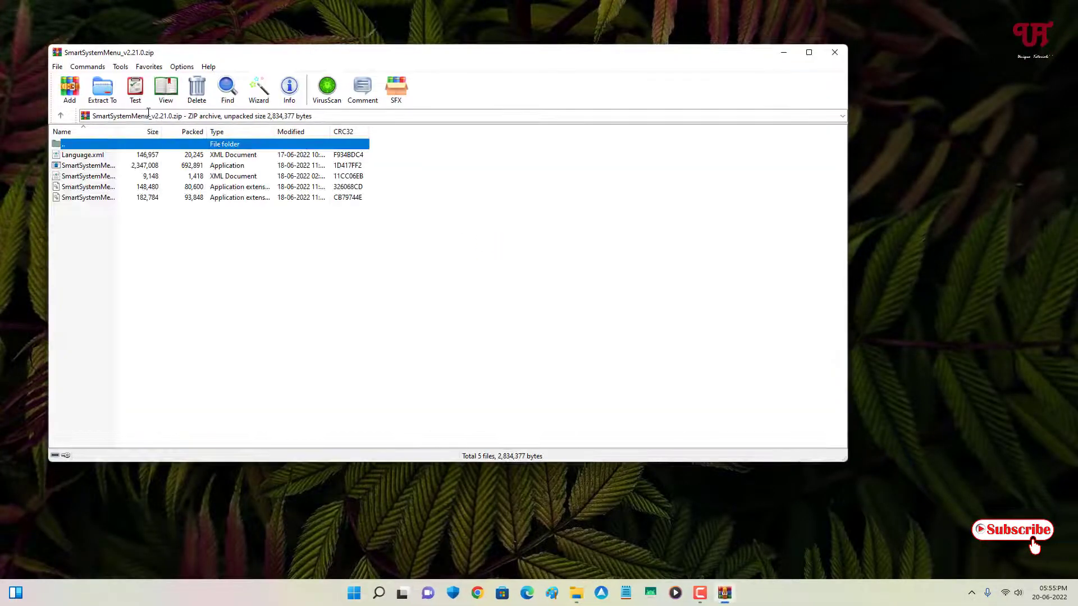
left_click(102, 90)
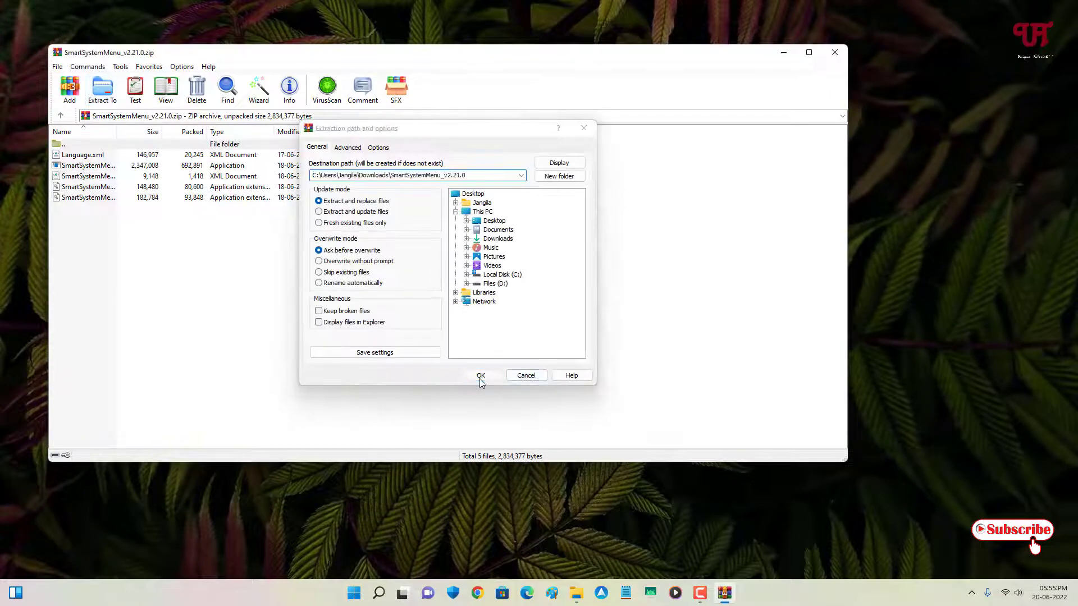
left_click(480, 375)
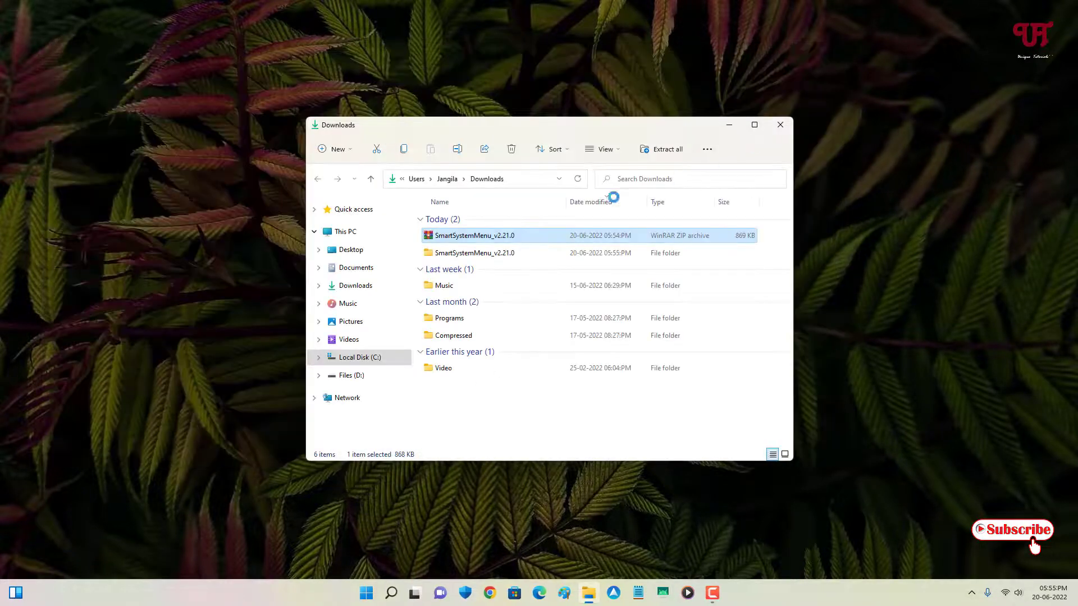
- Enter the SmartSystemMenu_v2.21.0 folder and launch SmartSystemMenu.exe, then SmartSystemMenu64
double_click(475, 253)
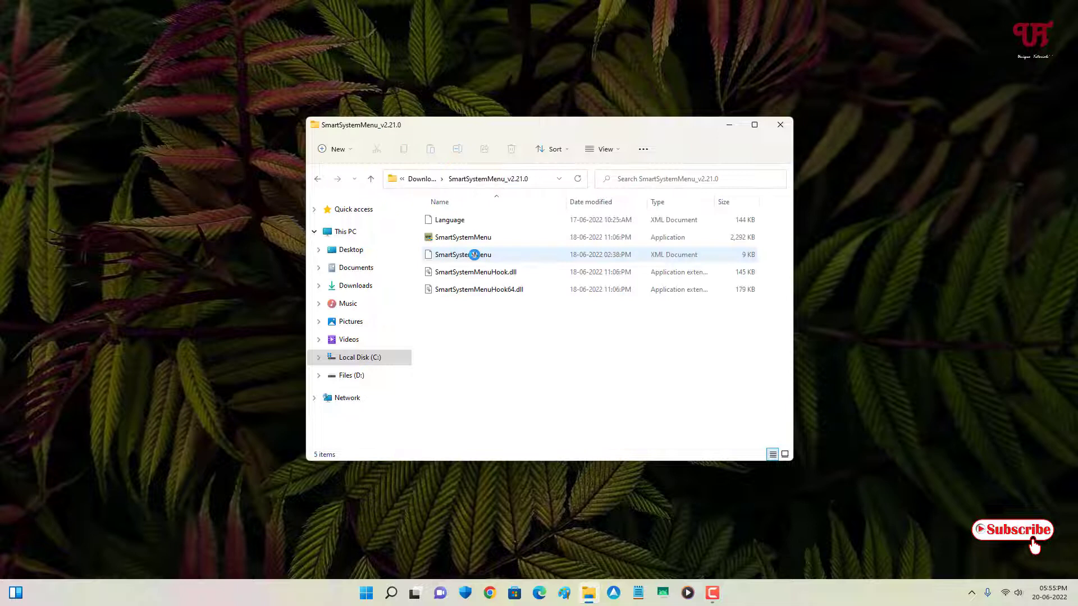
left_click(462, 236)
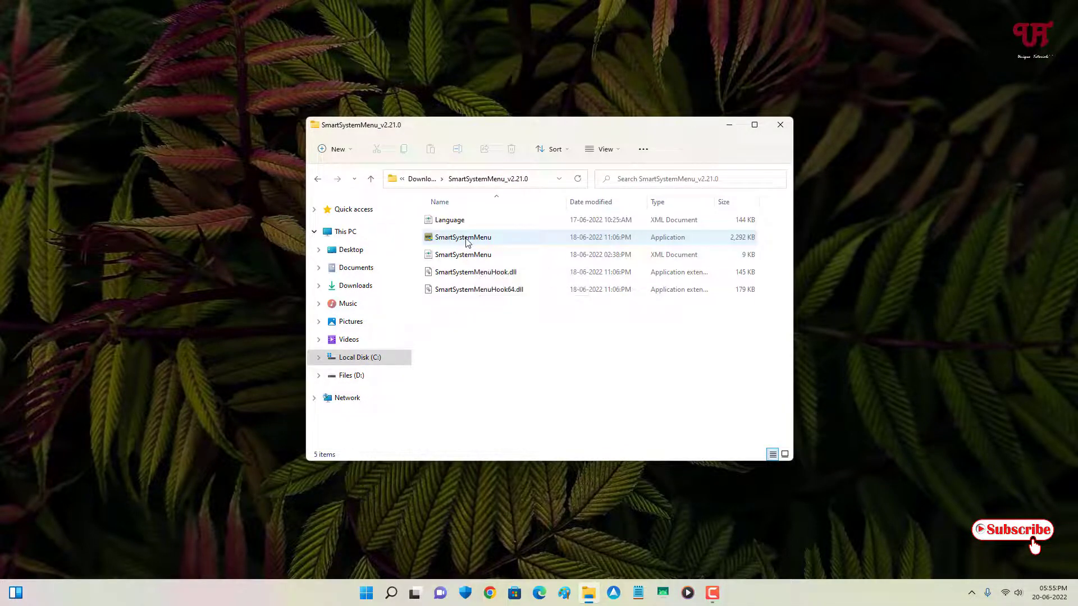
mouse_move(463, 237)
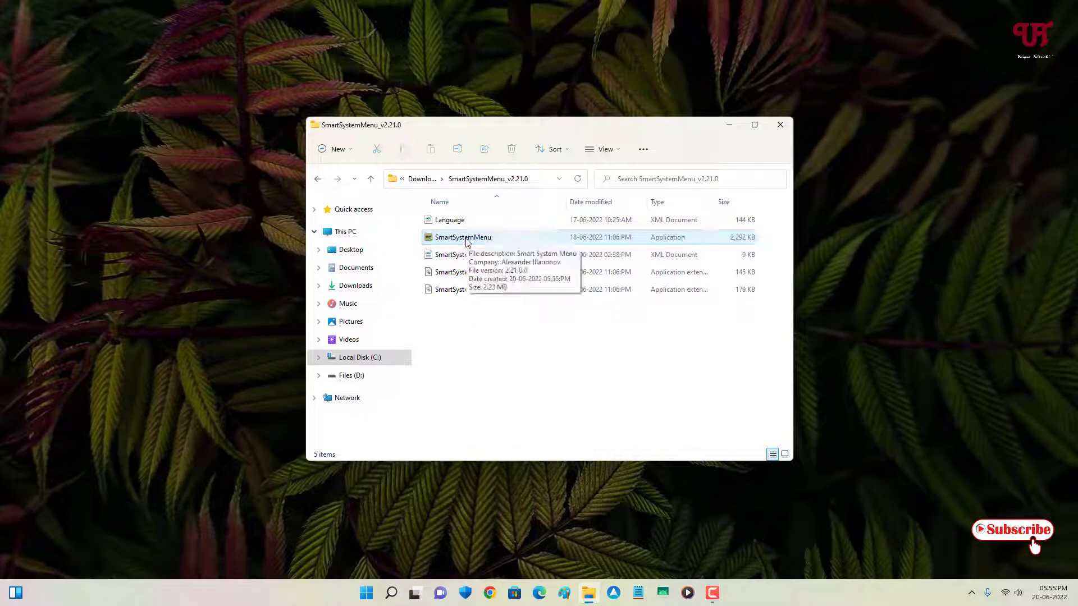
left_click(464, 237)
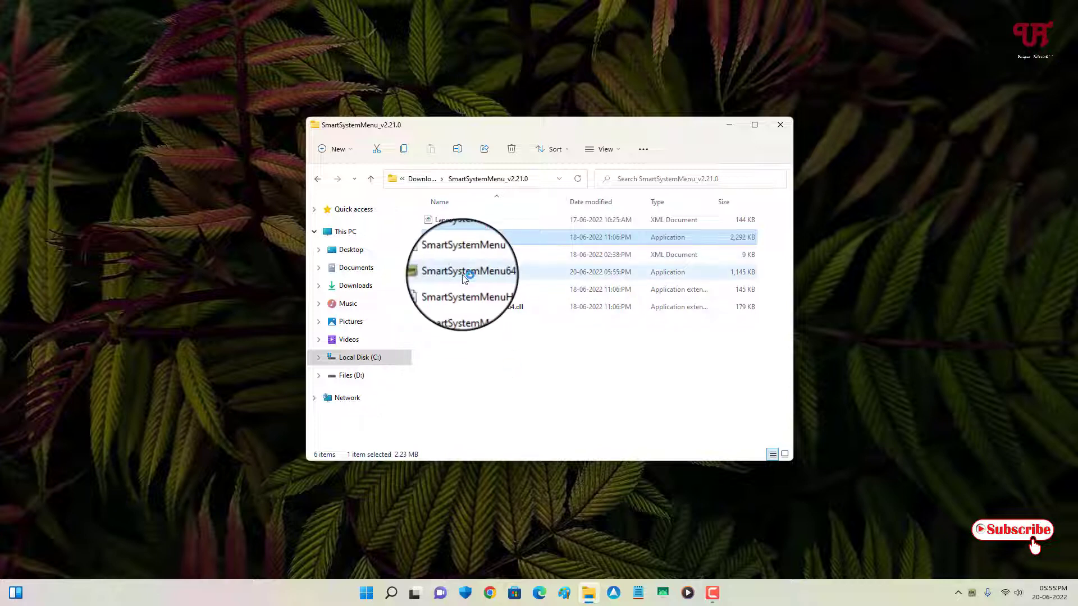
double_click(466, 271)
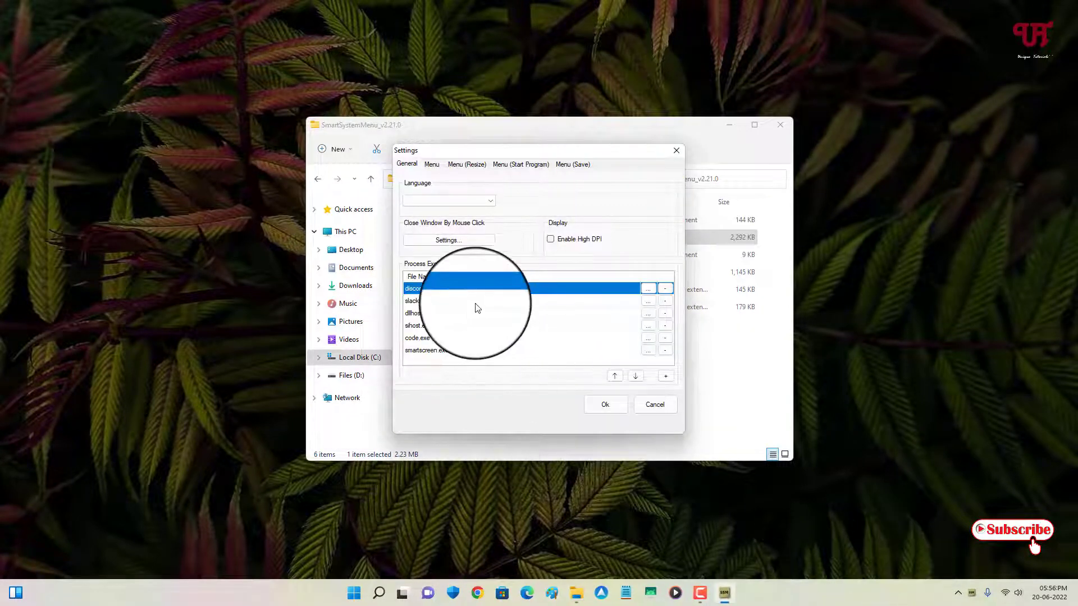
left_click(431, 164)
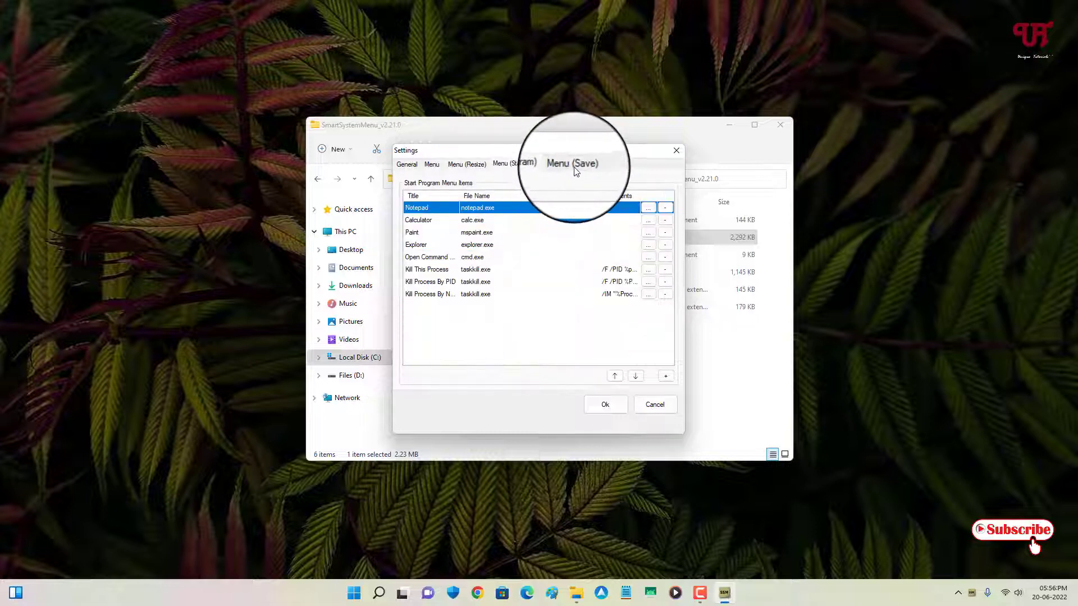
left_click(405, 164)
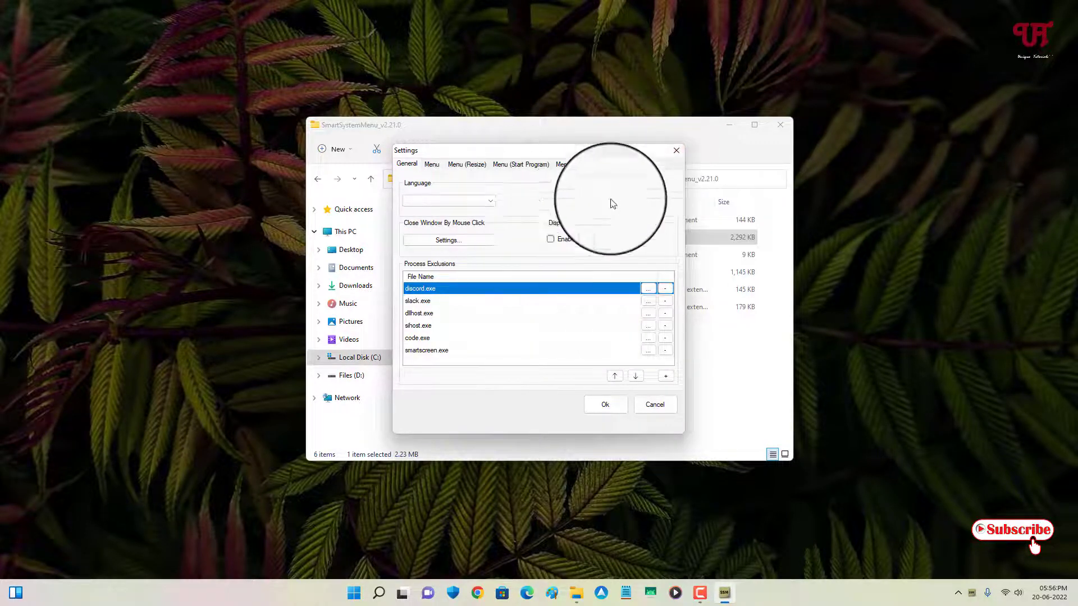
mouse_move(676, 151)
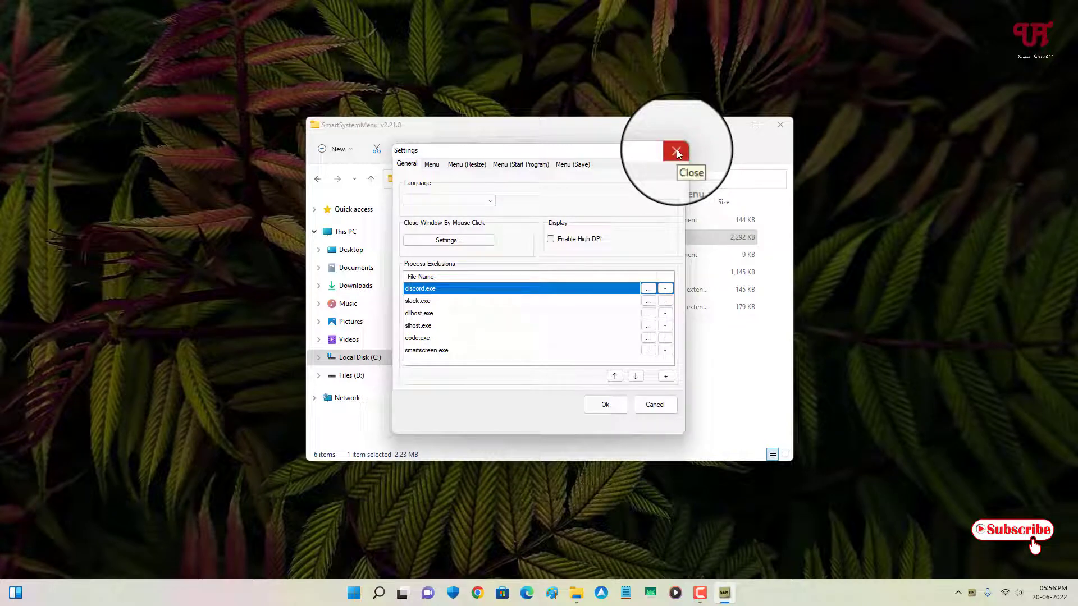
left_click(675, 151)
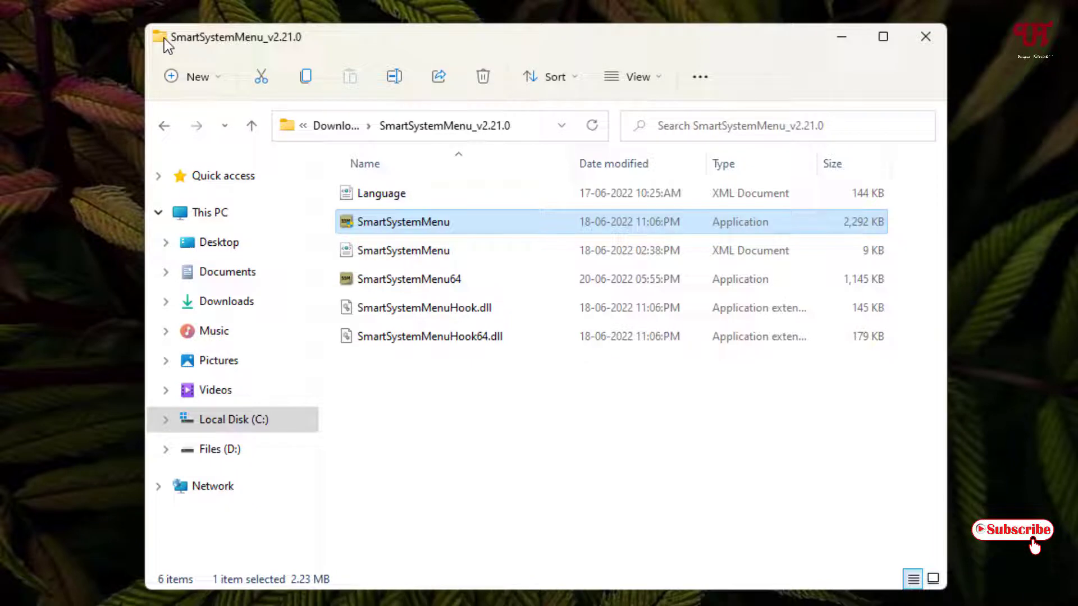
- Bring up SmartSystemMenu's extended window menu from the Explorer title-bar icon
left_click(164, 37)
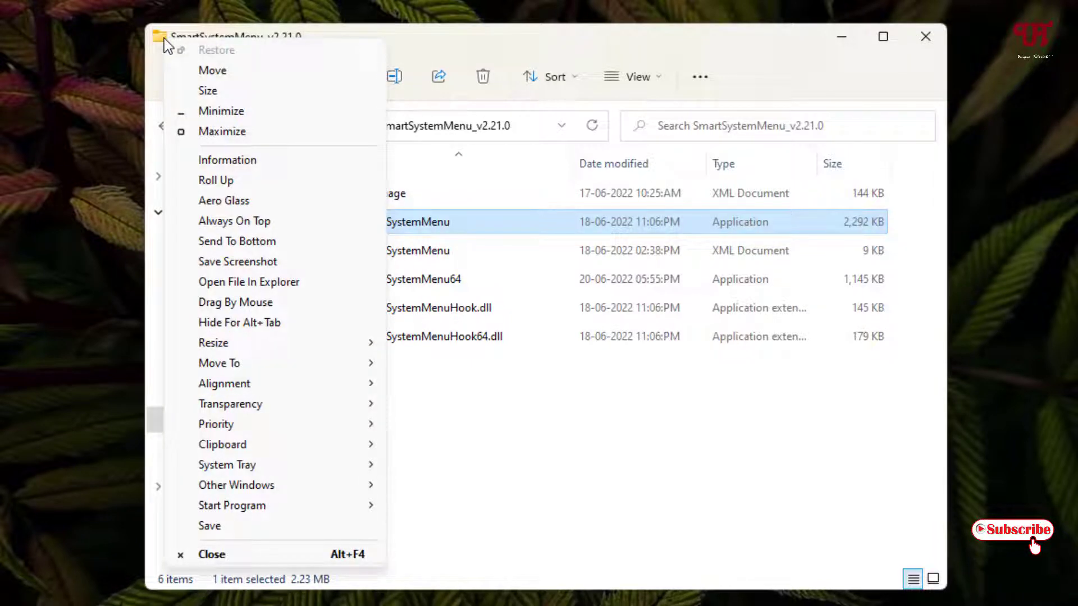
mouse_move(207, 90)
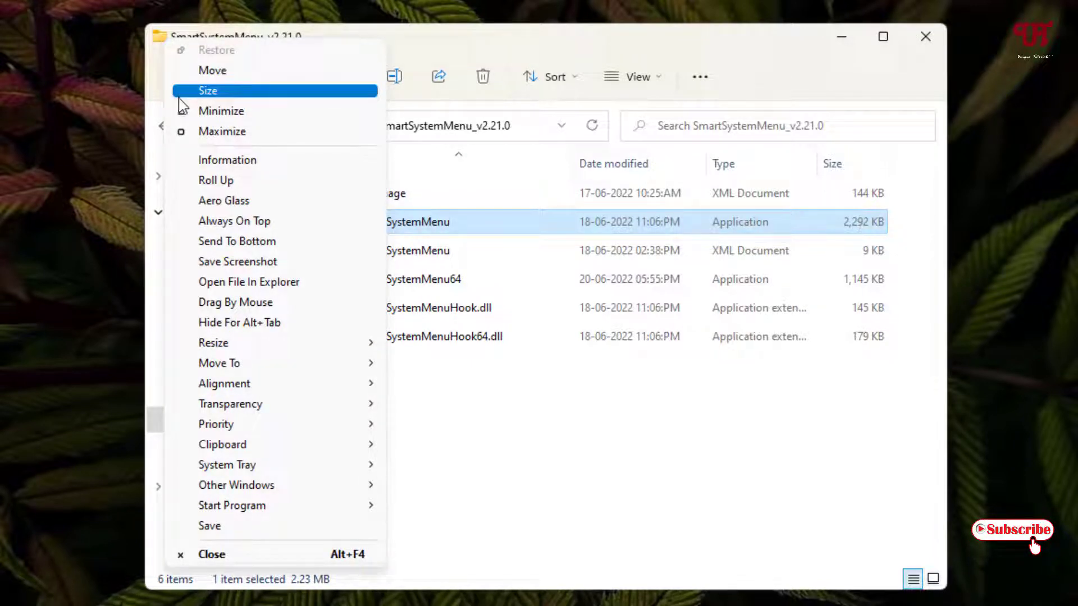
mouse_move(234, 302)
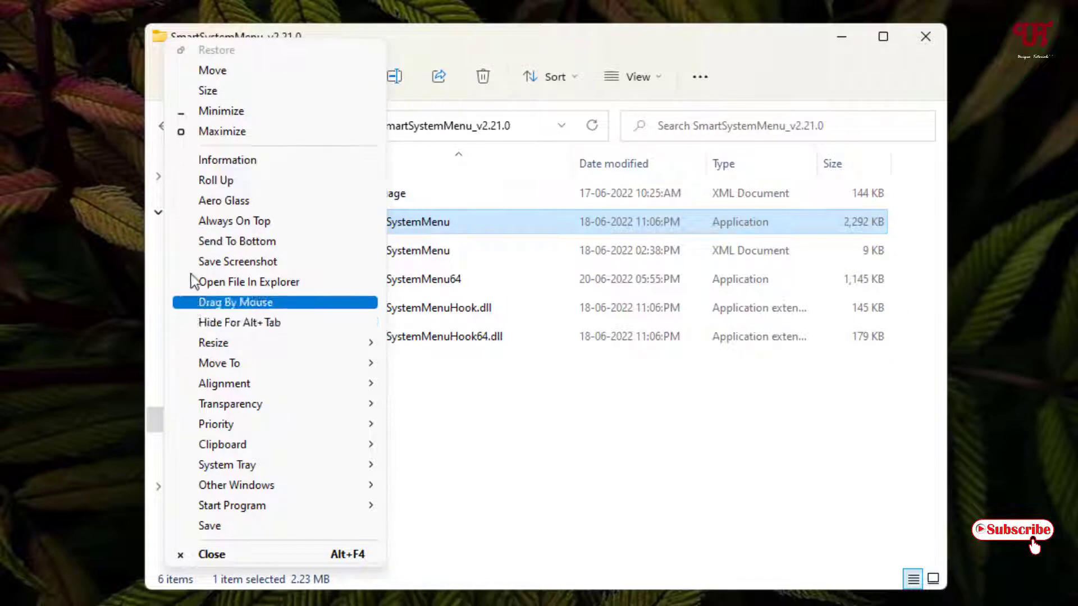
mouse_move(241, 200)
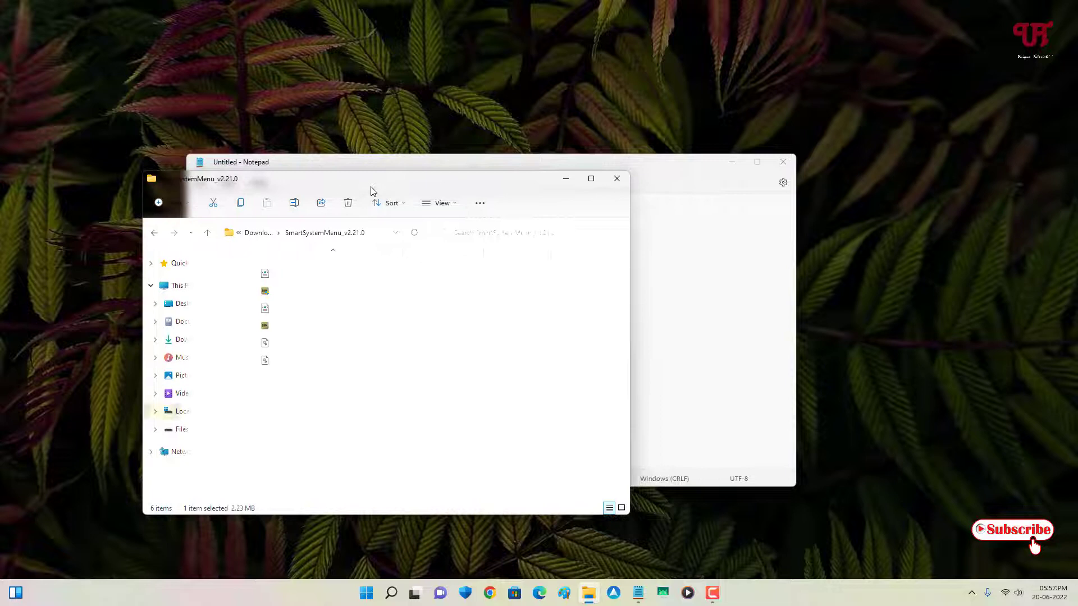
- Move the glass Explorer window over Notepad to compare the blur, then close Explorer
left_click_drag(371, 179, 574, 183)
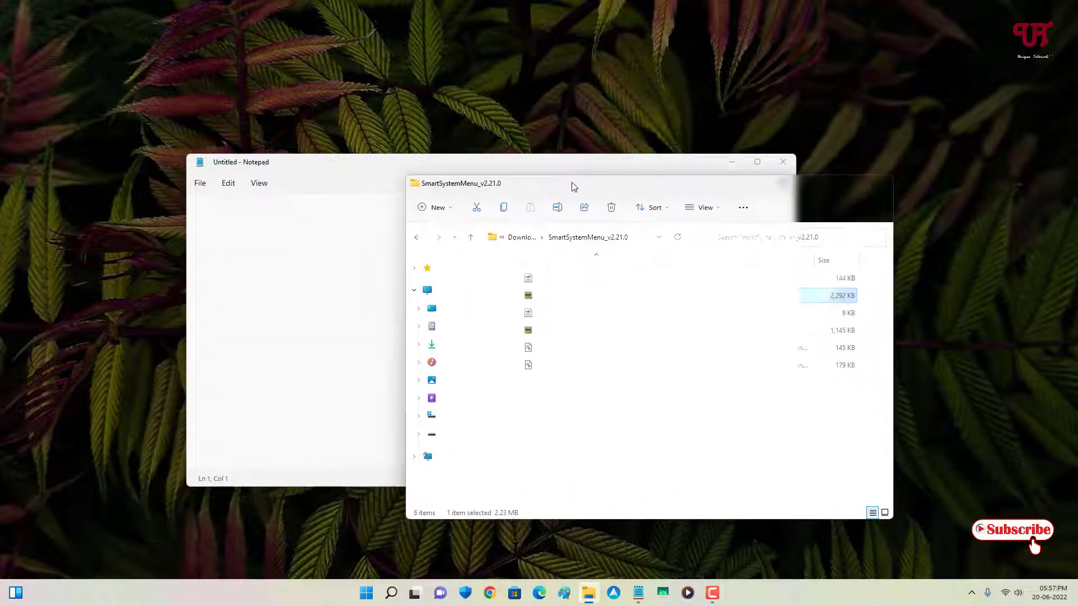
left_click(240, 161)
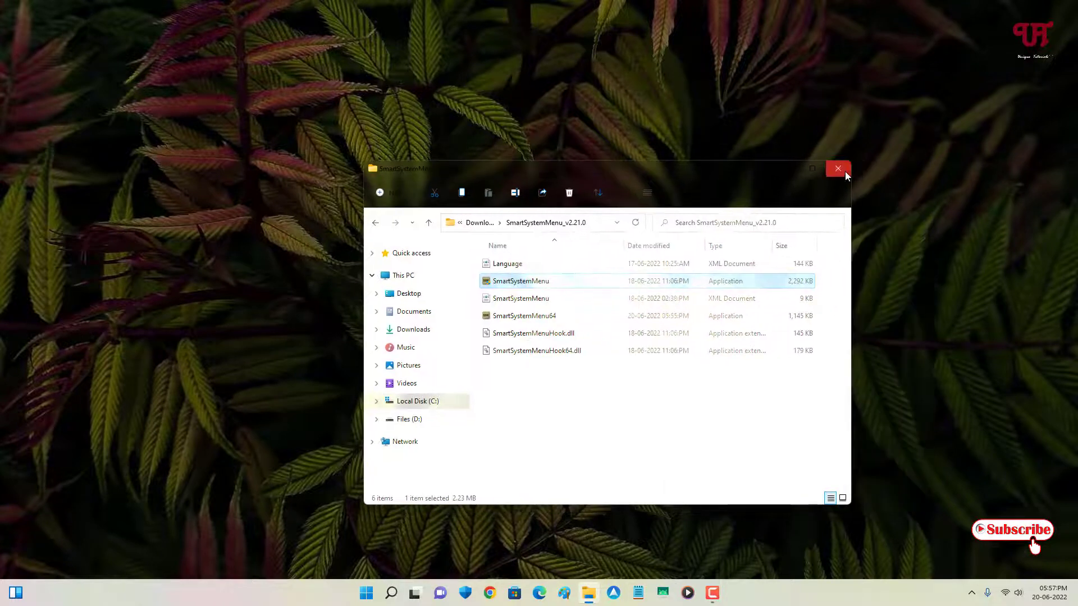
left_click(837, 169)
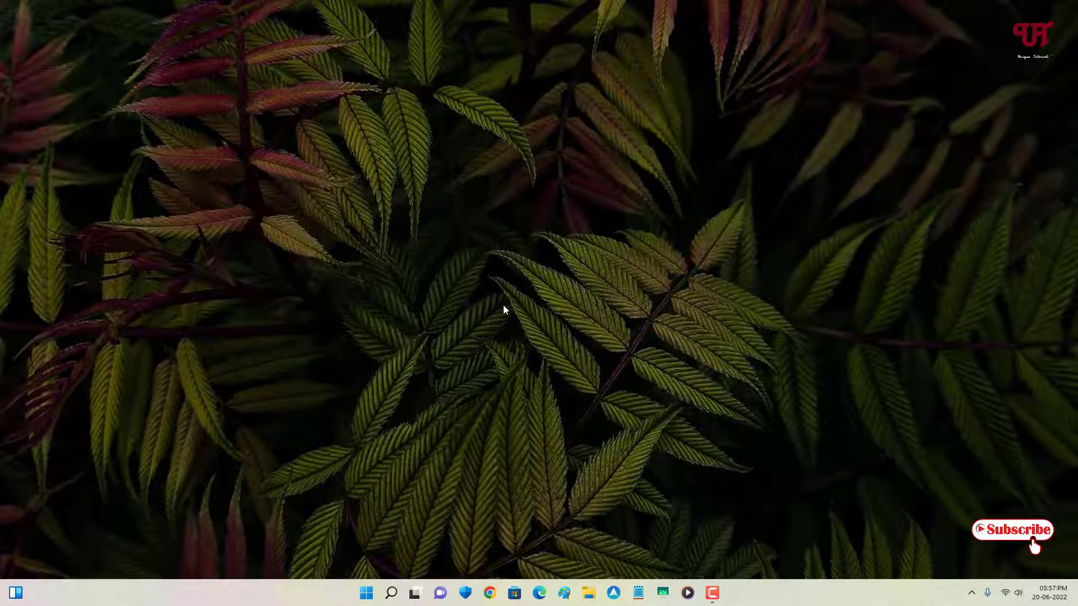
mouse_move(607, 292)
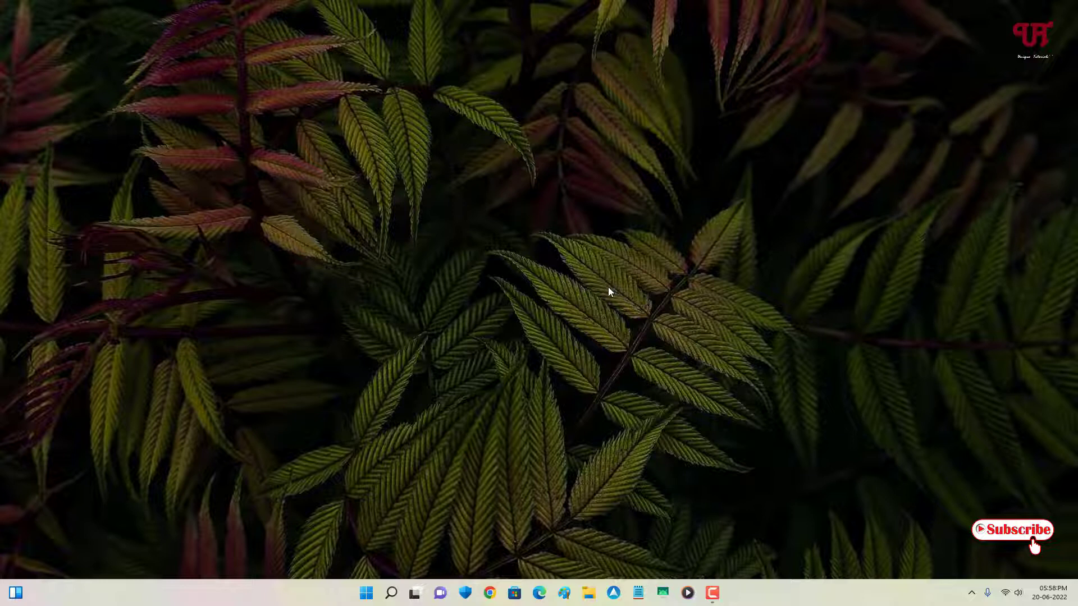
mouse_move(524, 332)
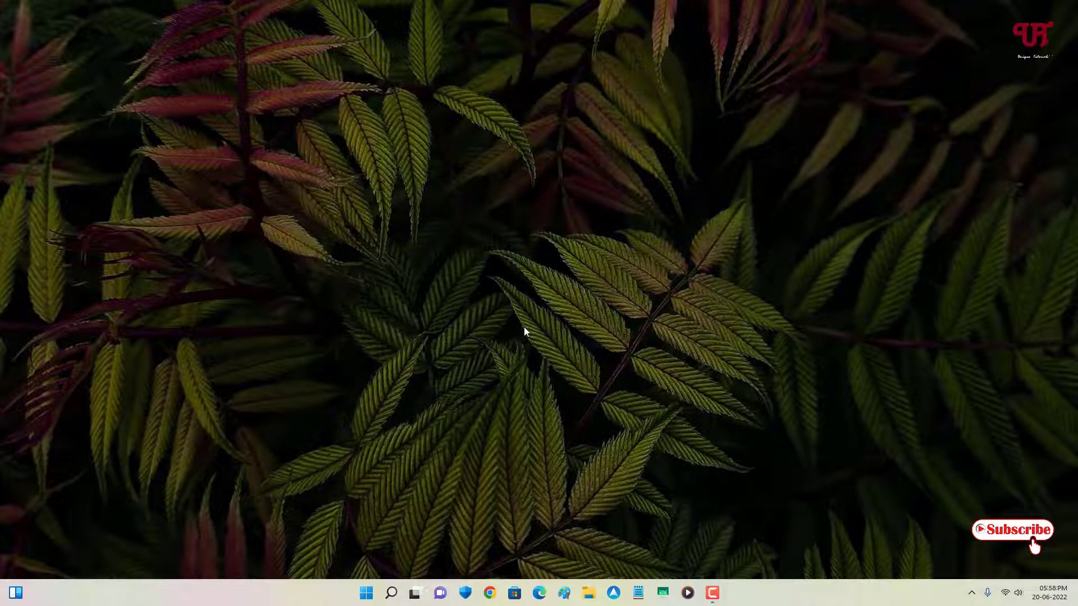
mouse_move(537, 351)
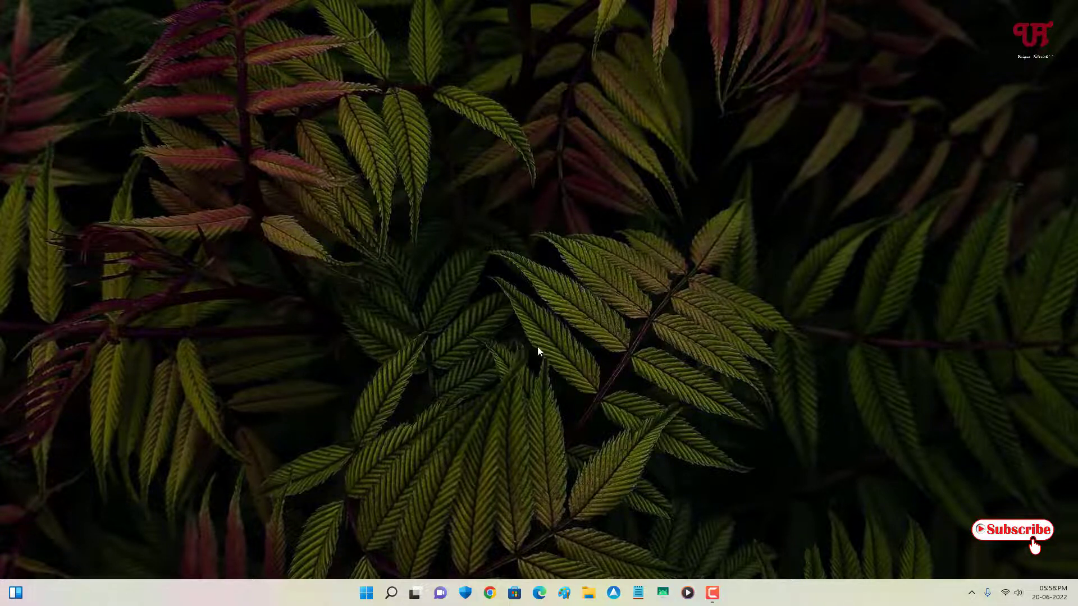